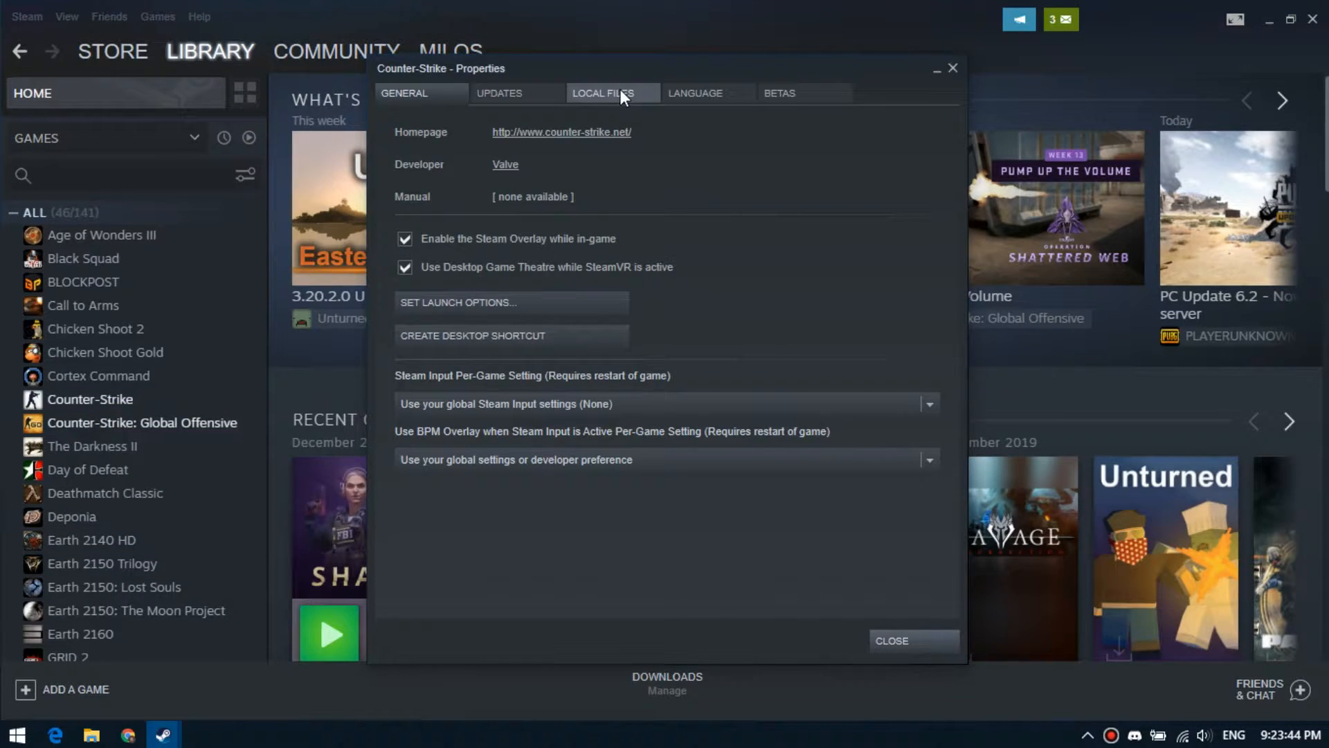
- Choose Counter-Strike for backup with a new cs folder on drive H: as destination
left_click(602, 93)
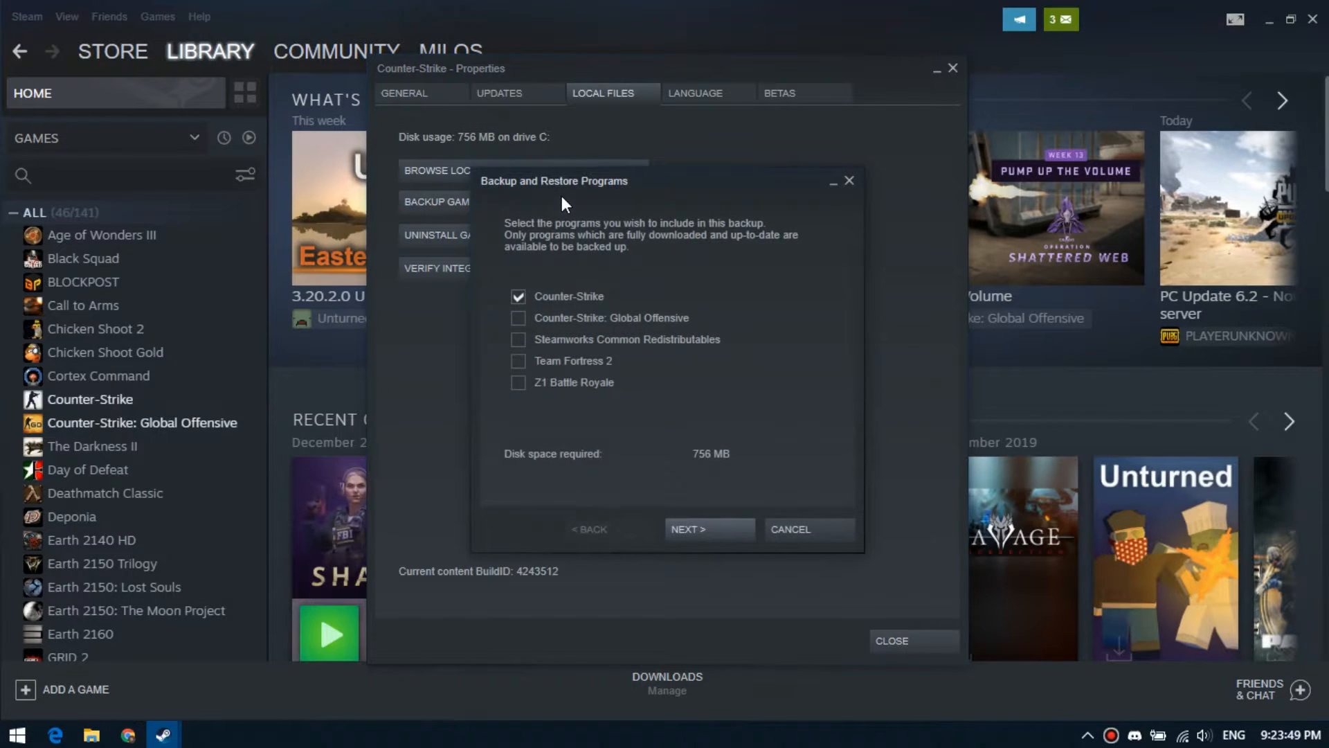
left_click(708, 529)
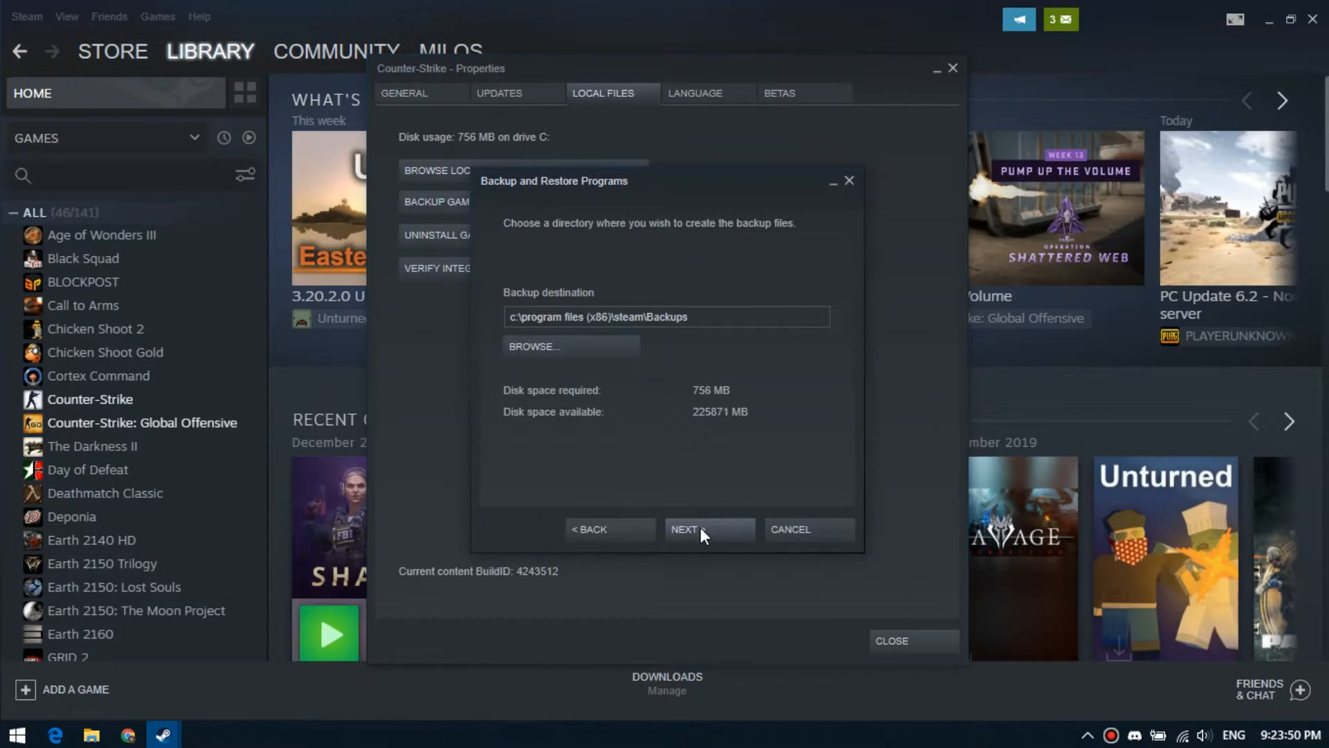
left_click(533, 346)
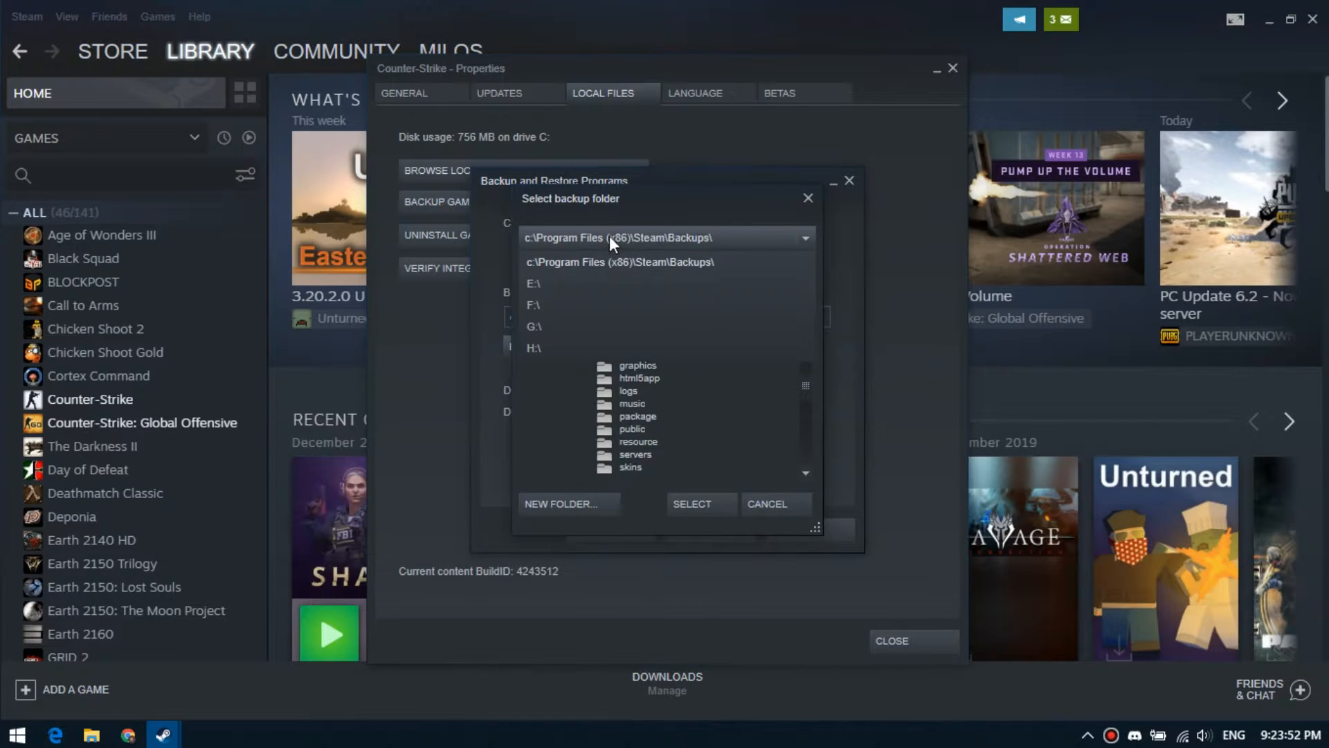
left_click(535, 348)
type("cs")
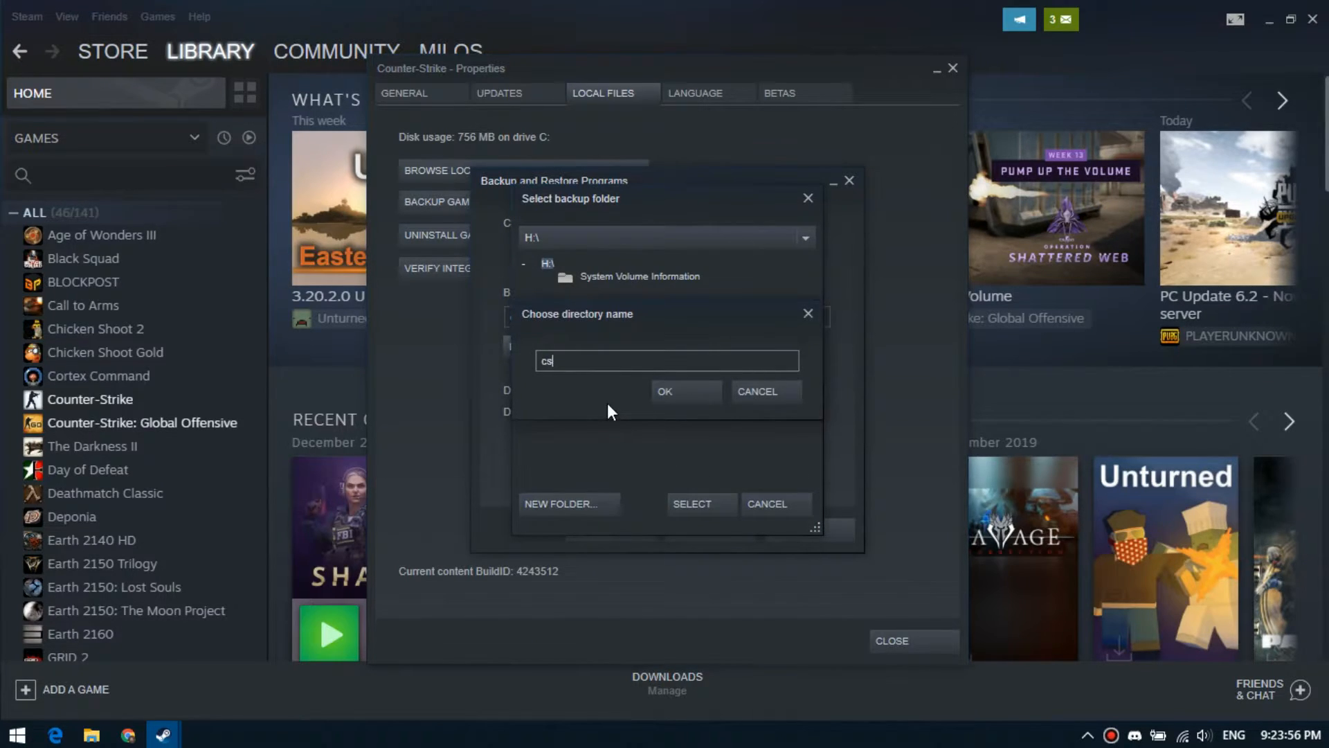
left_click(664, 390)
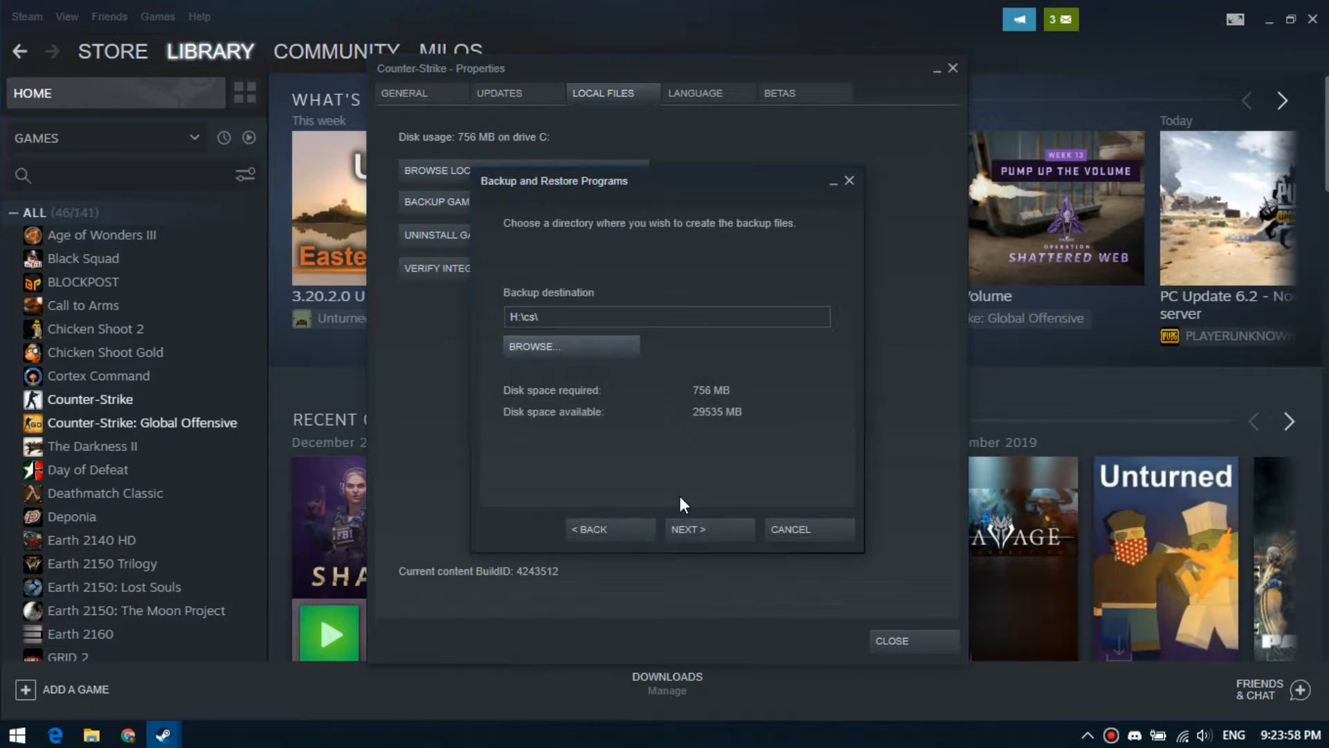
- Accept the backup name Counter-Strike and start writing the backup files
left_click(709, 529)
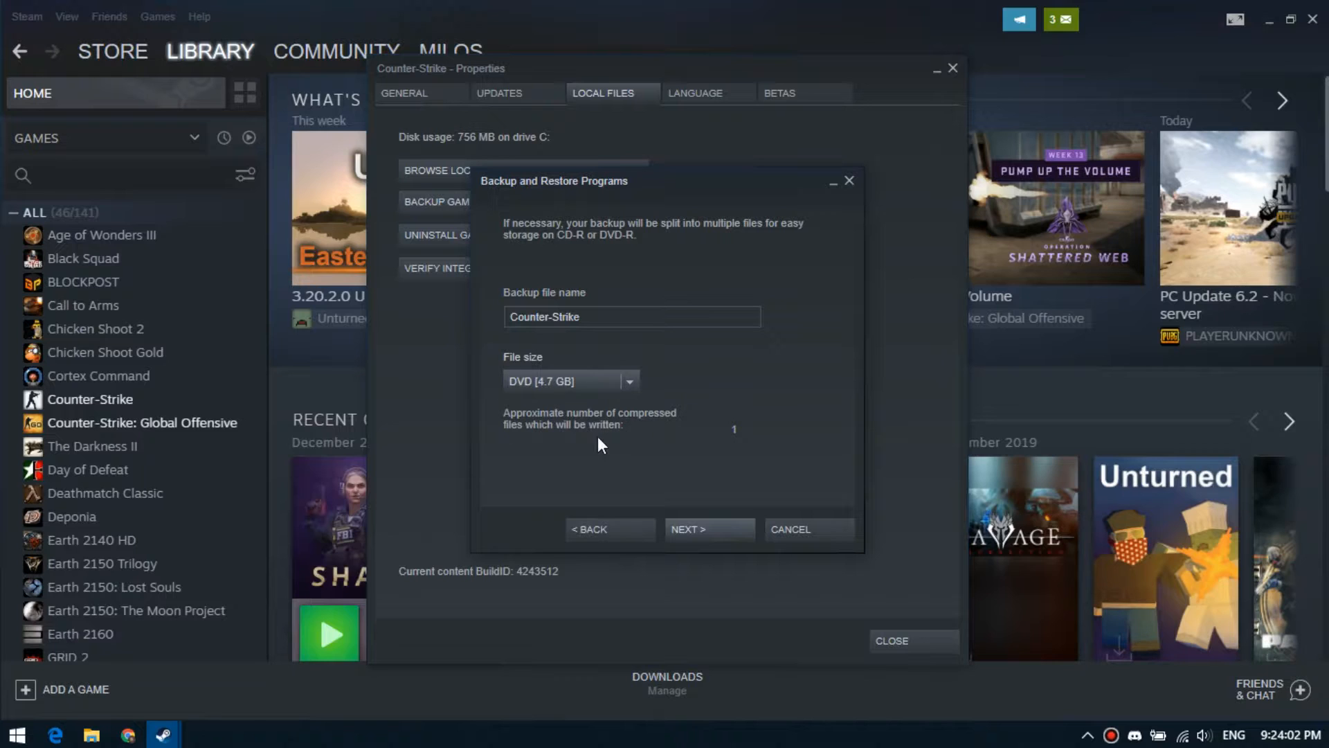
left_click(709, 529)
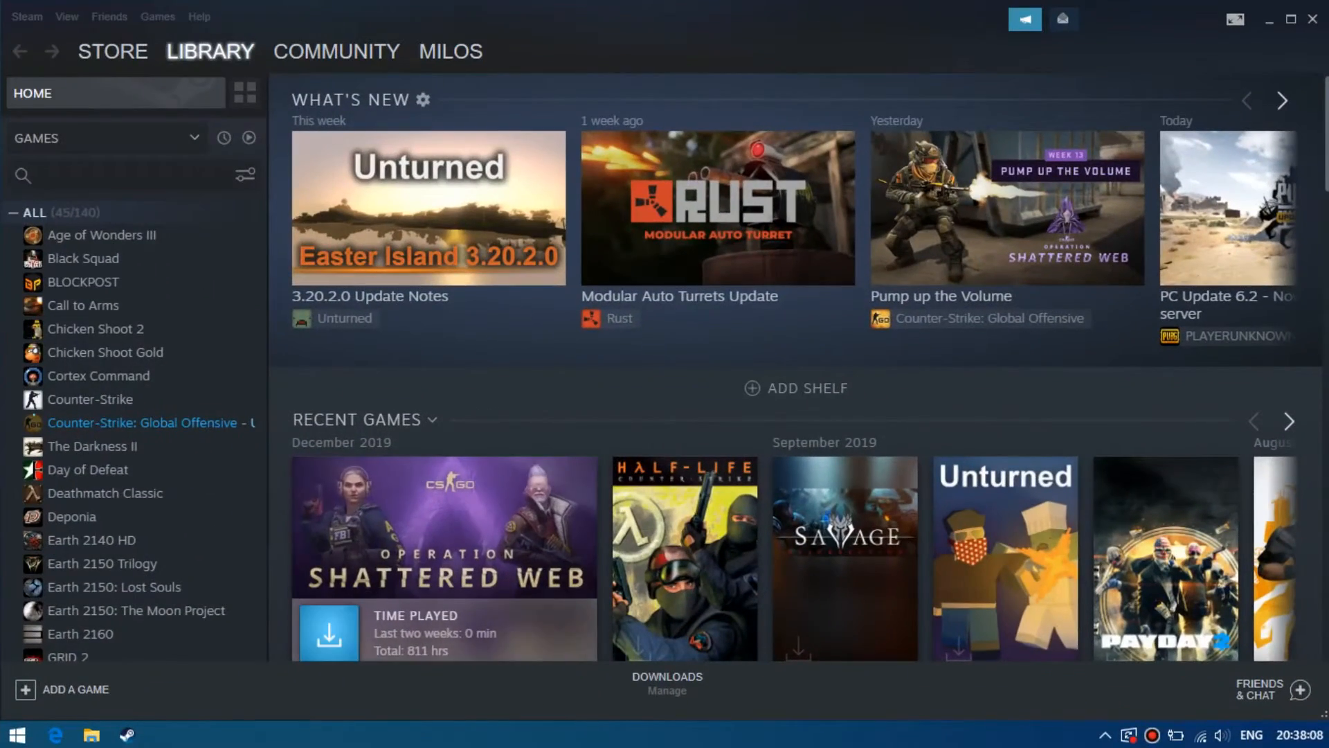
- Start a restore from the Counter-Strike backup folder in D:\cs
left_click(25, 17)
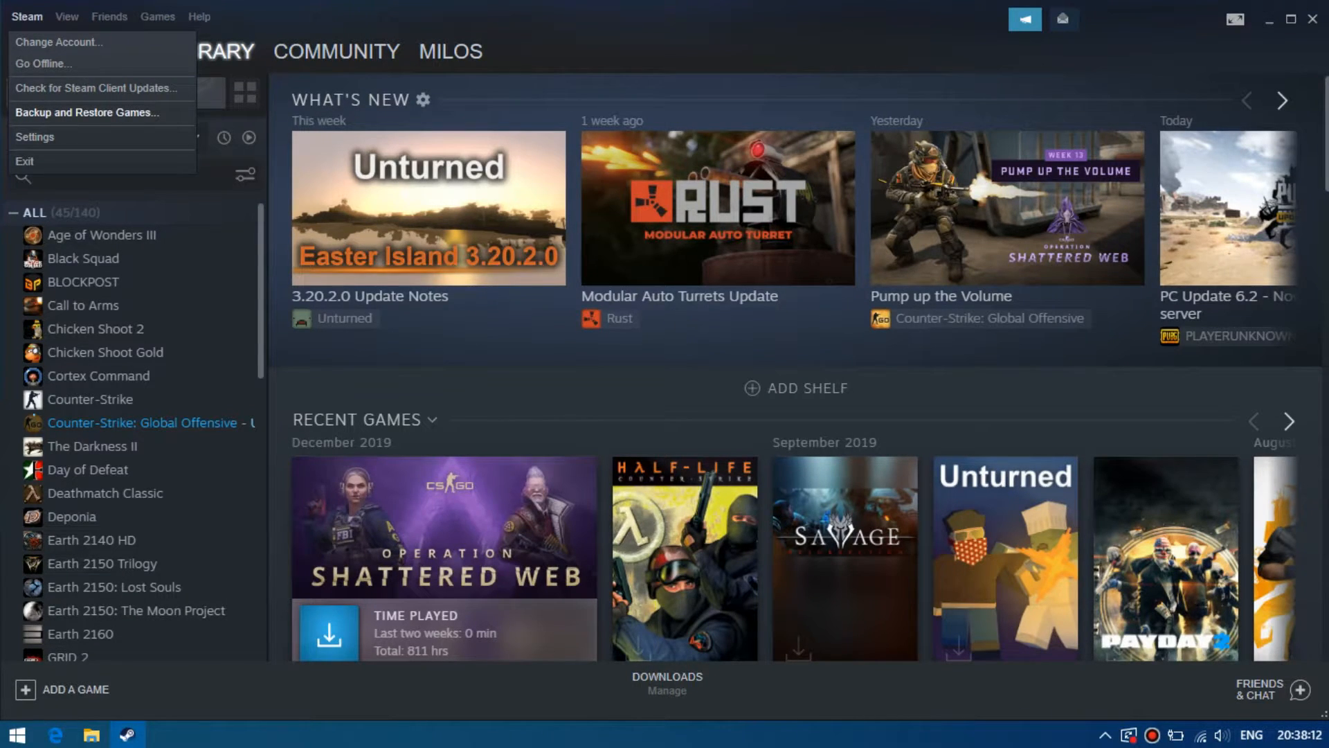
left_click(86, 112)
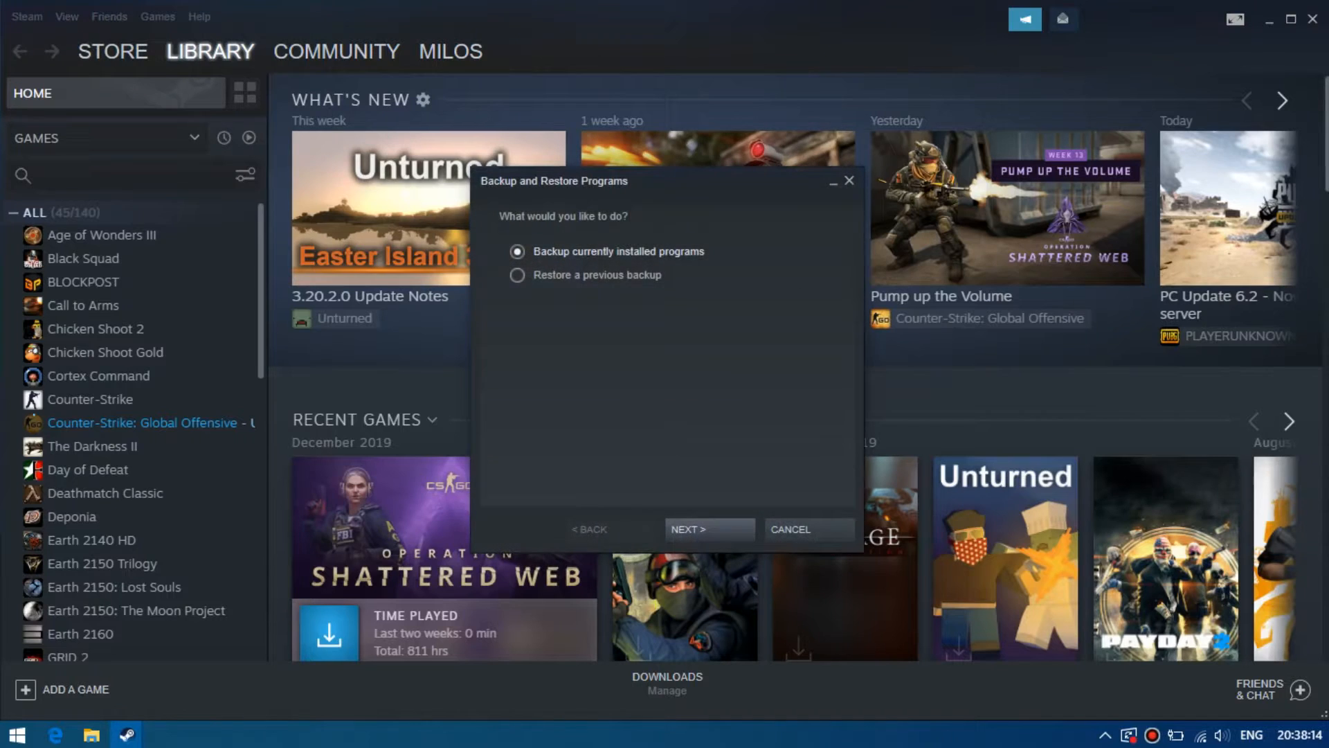
left_click(516, 276)
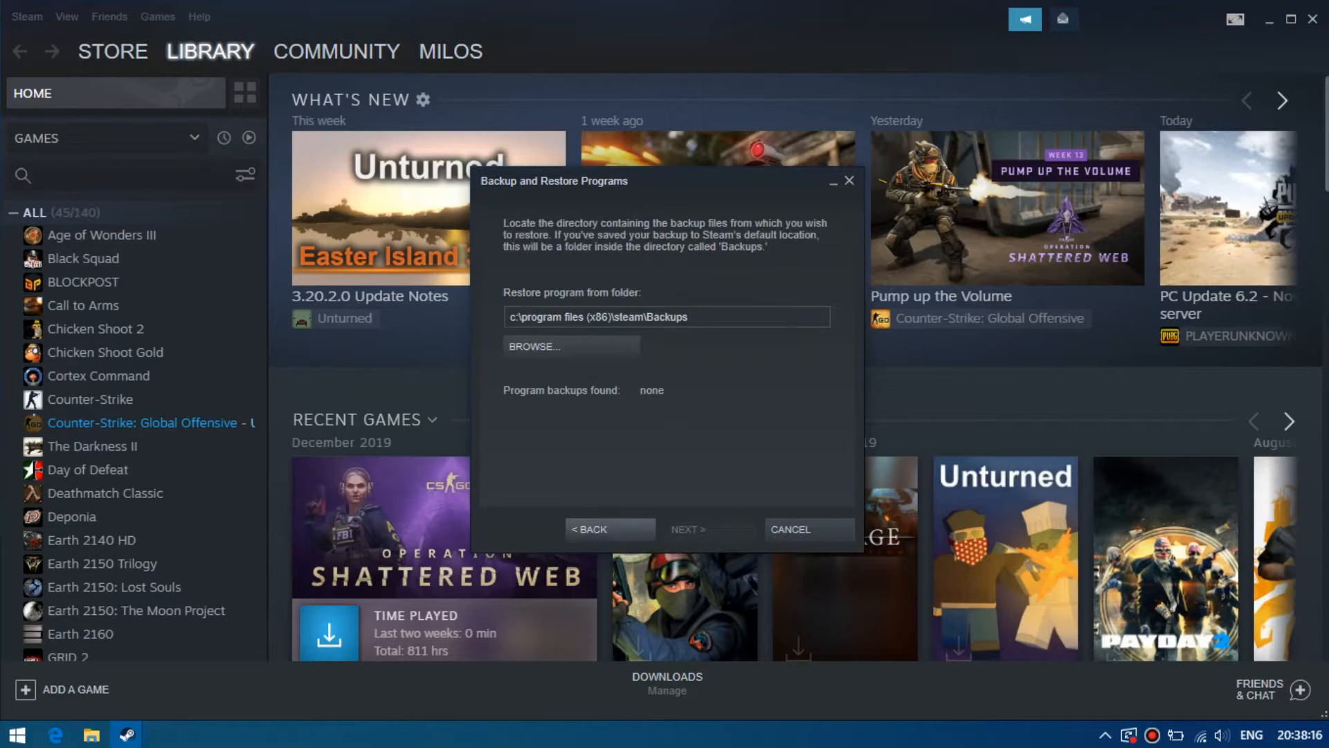
left_click(569, 346)
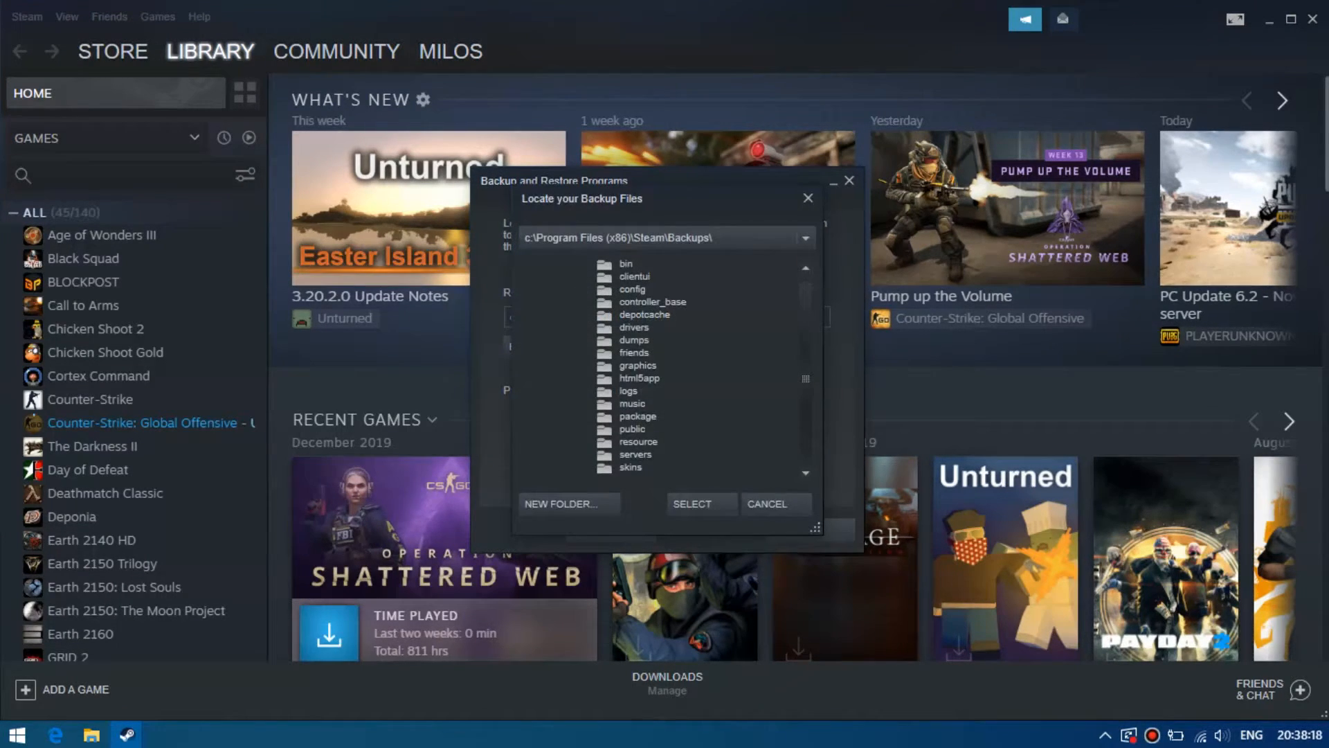
left_click(804, 237)
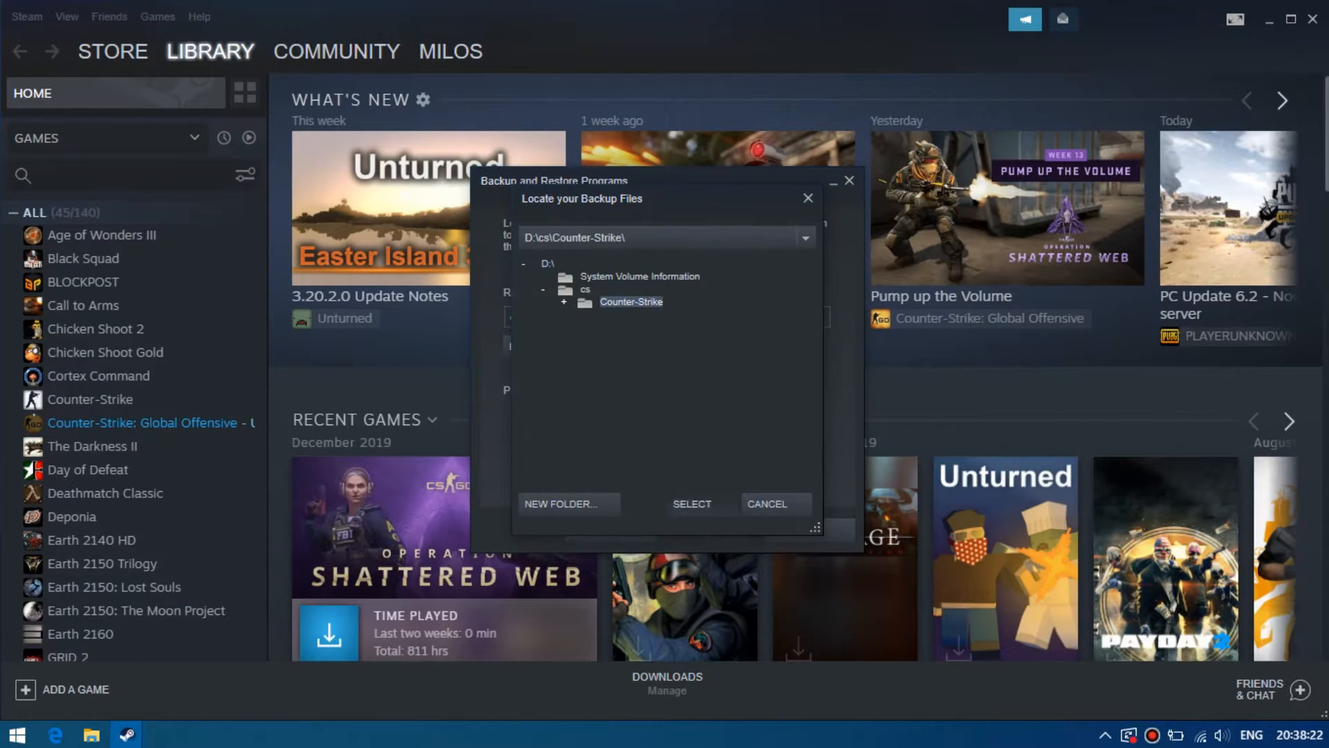
left_click(691, 504)
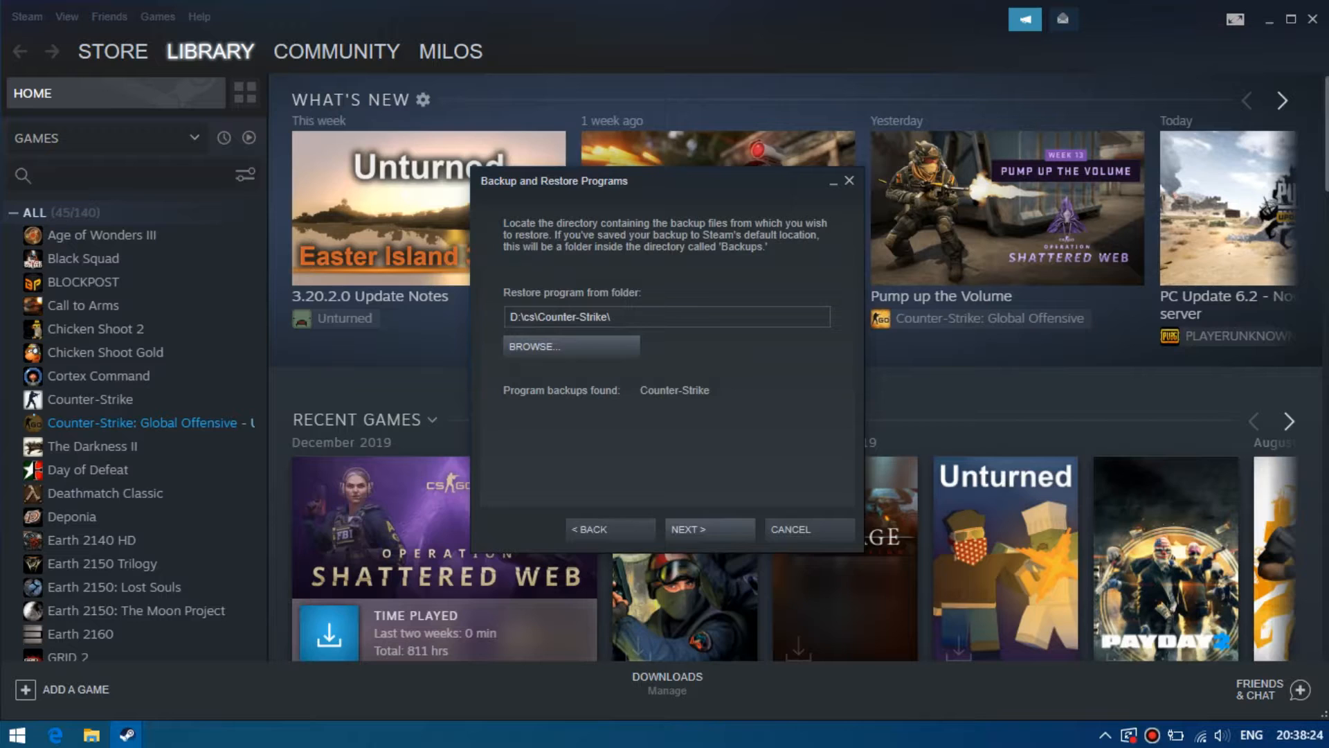
- Install Counter-Strike from the found backup and finish the wizard
left_click(709, 529)
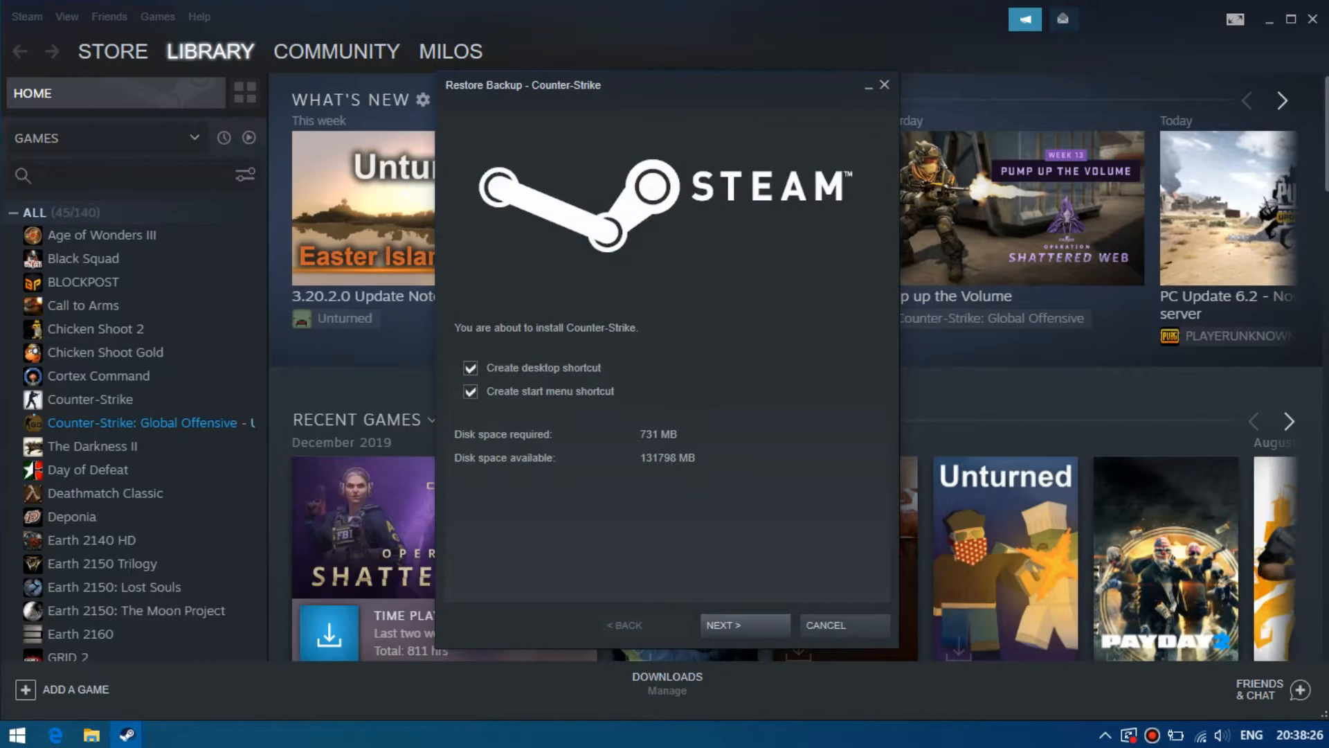
left_click(743, 624)
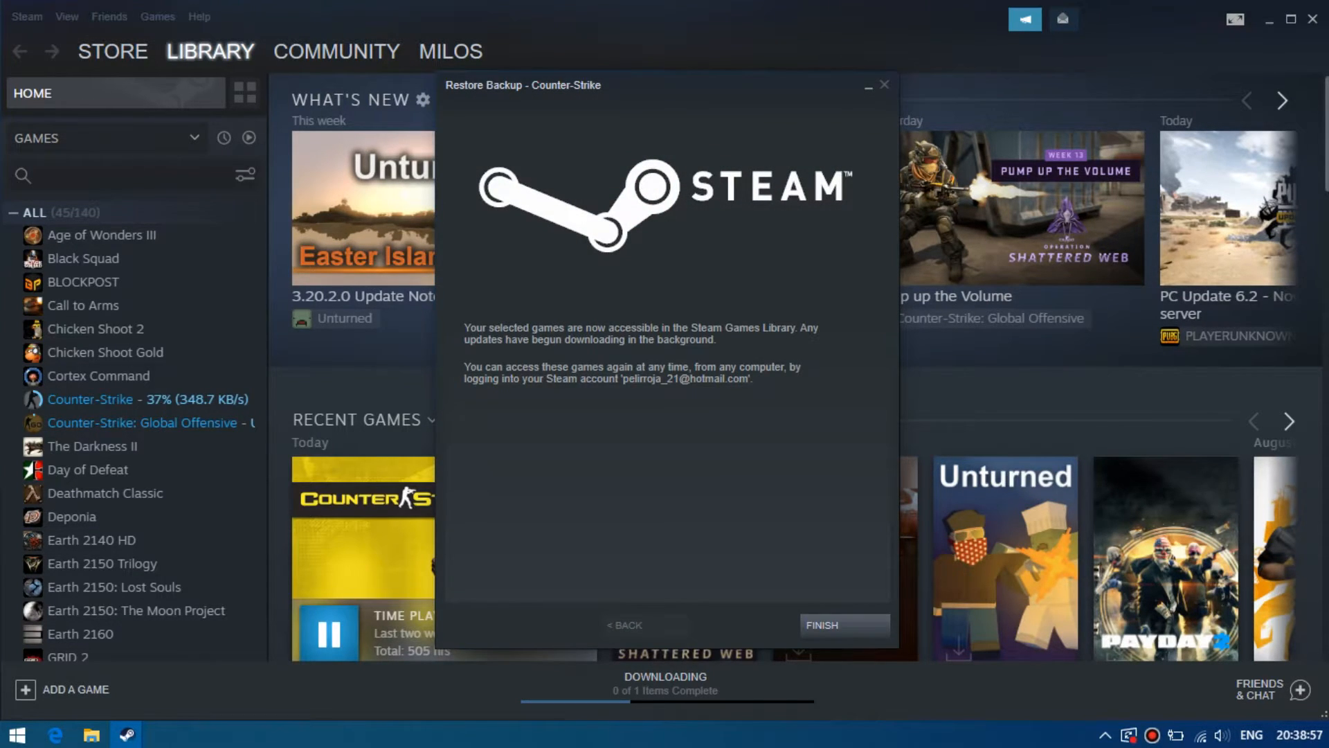
left_click(843, 624)
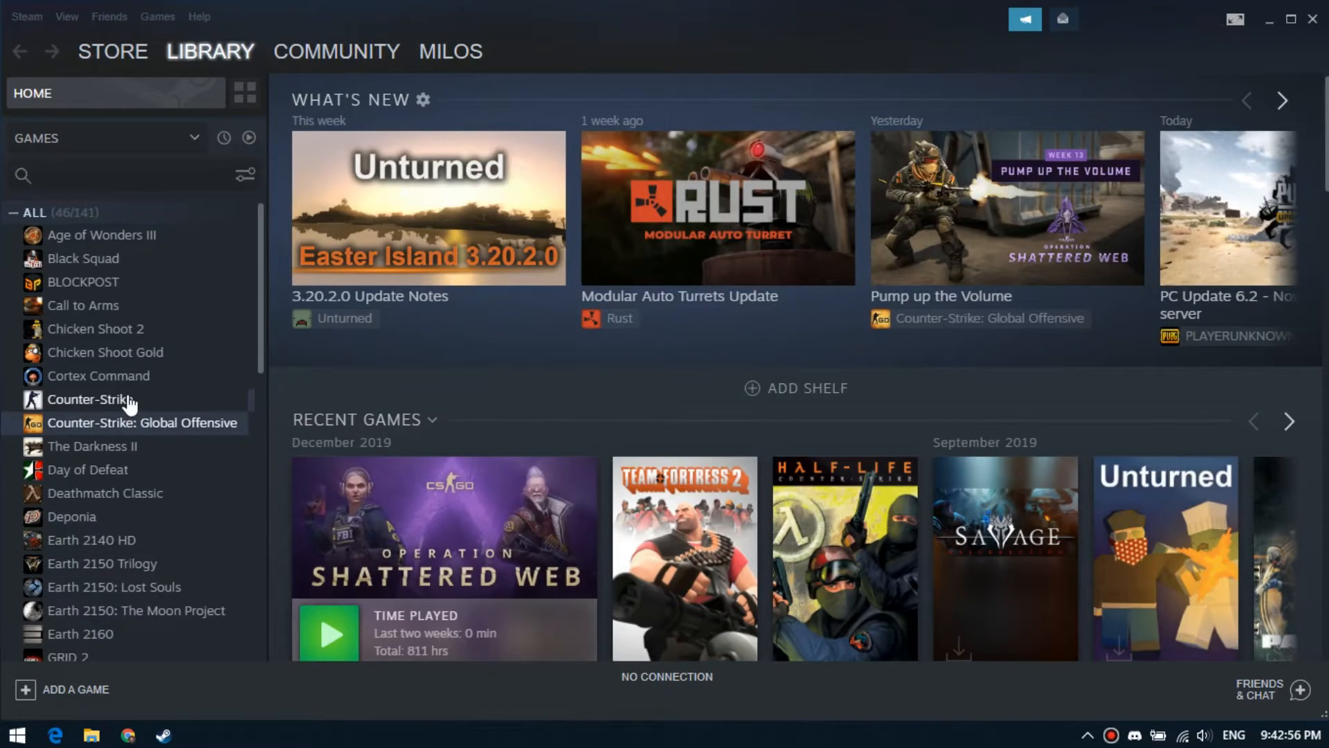
- Browse Counter-Strike's local files from its Properties to open the install folder
right_click(96, 399)
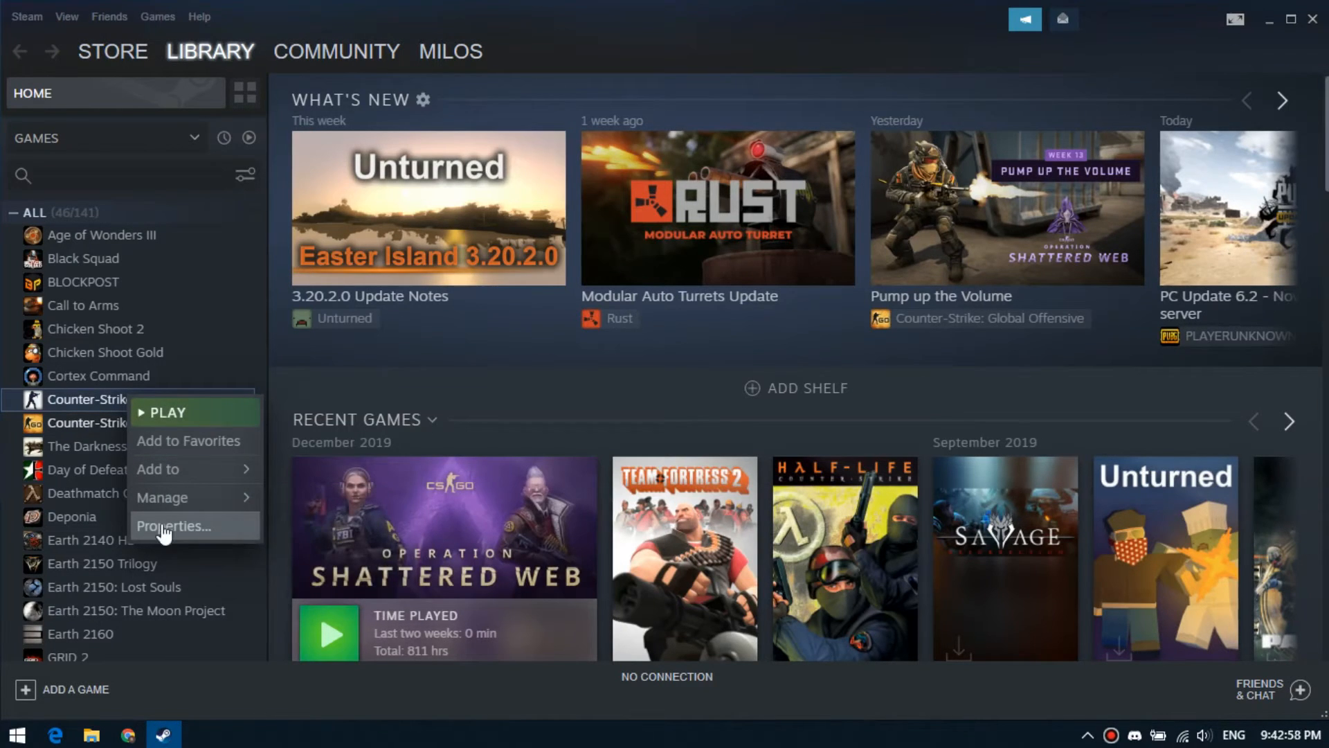
left_click(174, 526)
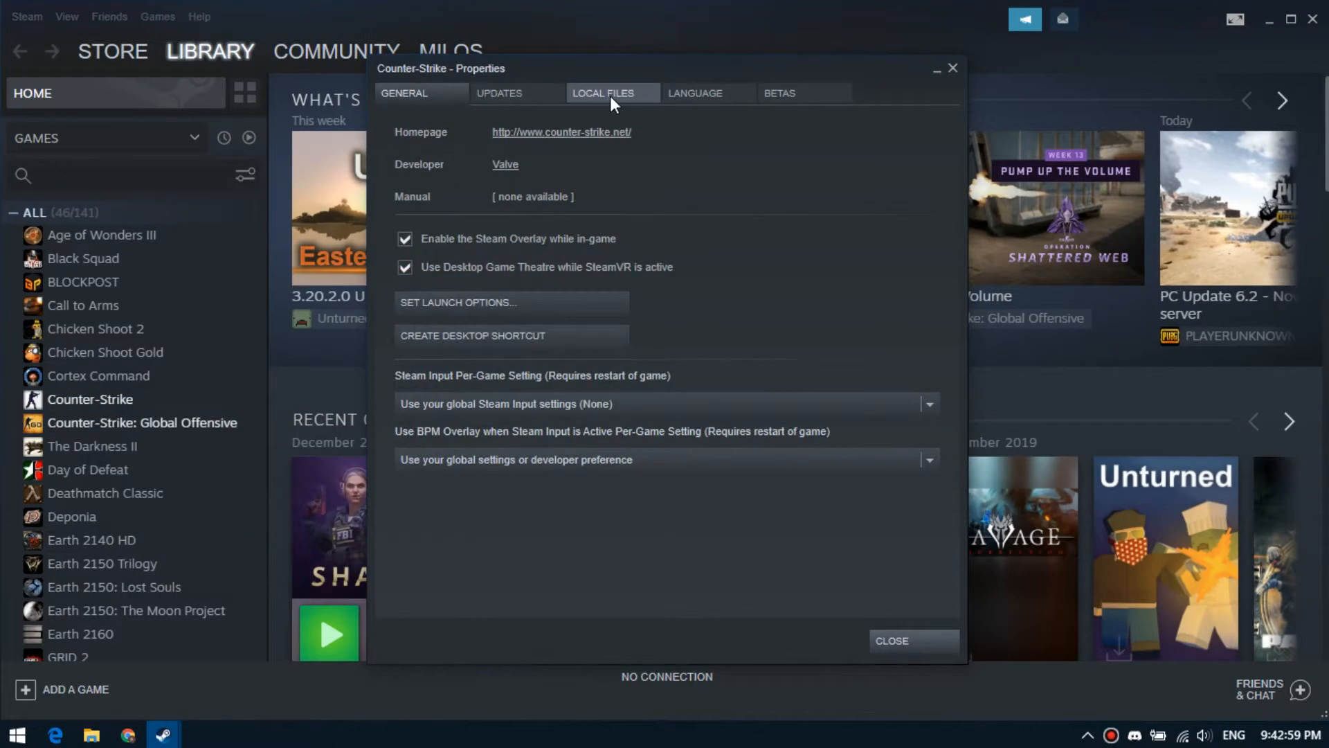
left_click(603, 93)
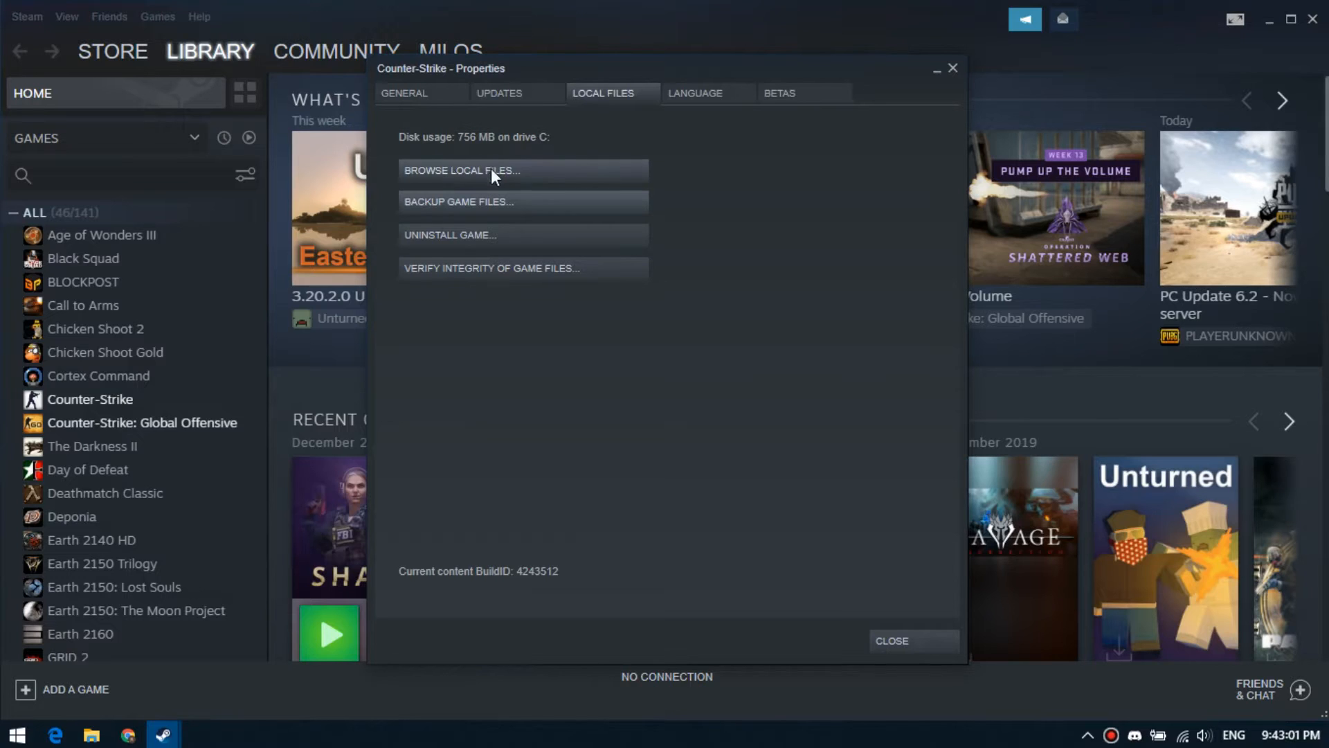
left_click(461, 170)
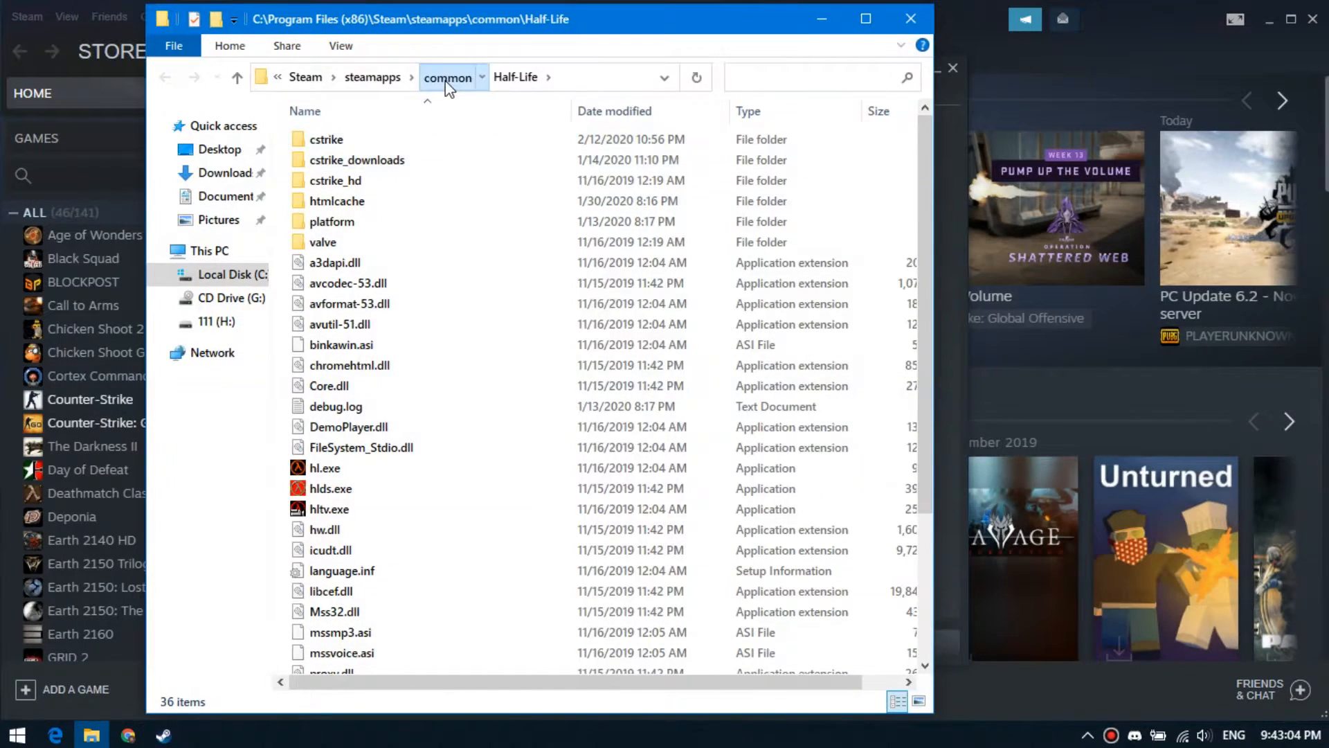
- Go up to Steam's common folder and copy the Half-Life game folder
left_click(447, 76)
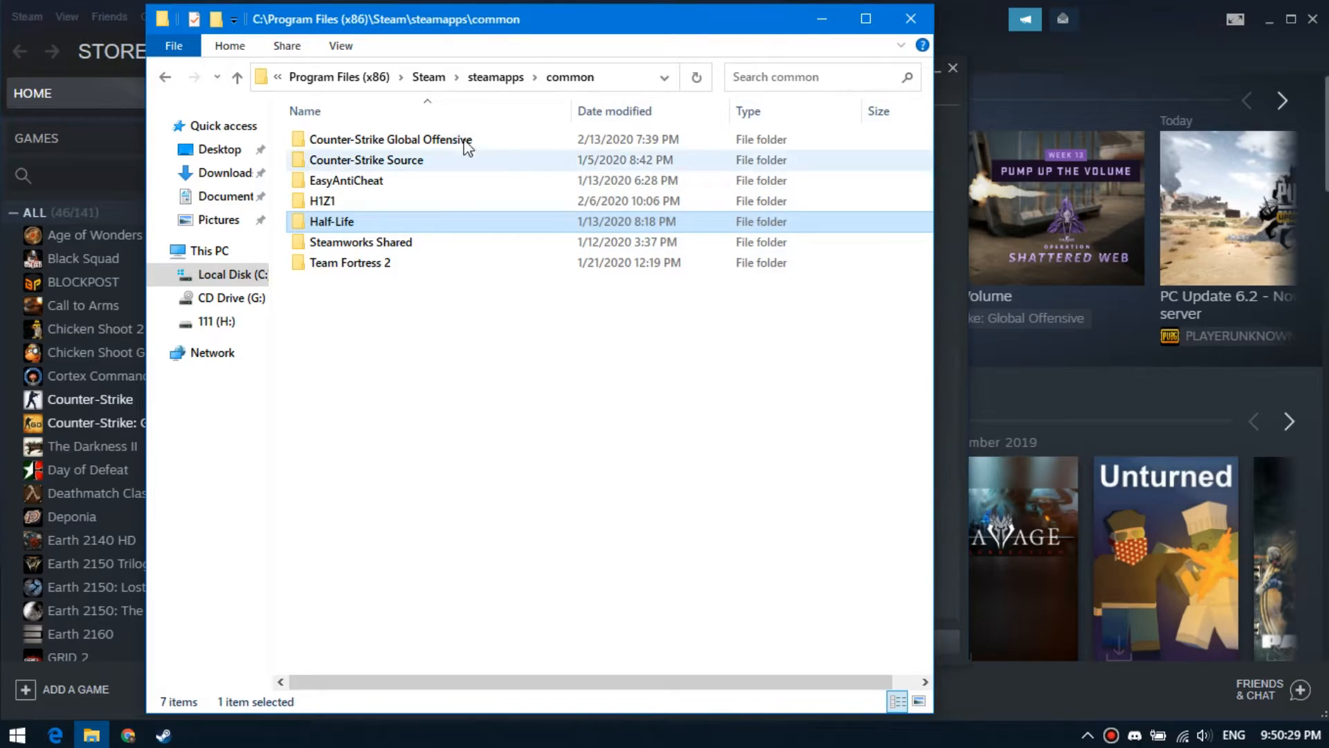
left_click(237, 78)
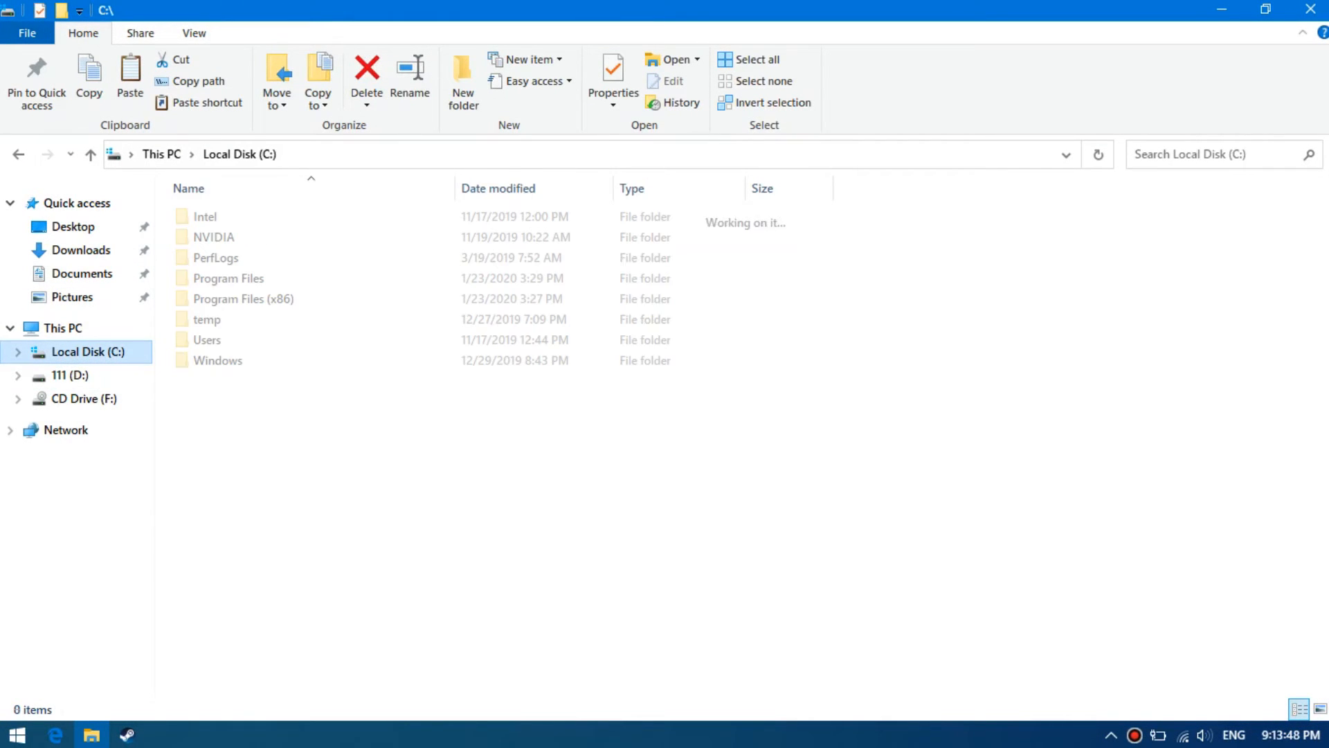
- Paste the Half-Life folder into C:'s Program Files (x86)\Steam\steamapps\common
double_click(243, 299)
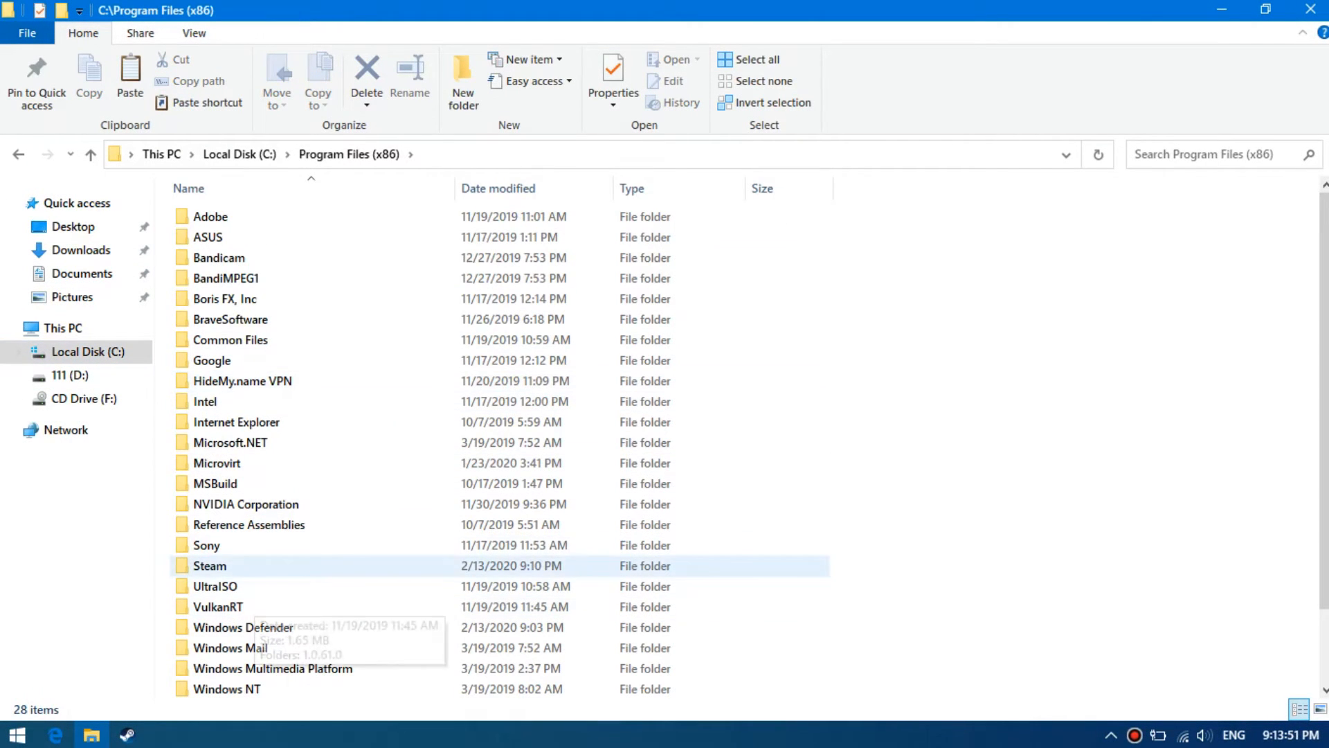
double_click(209, 565)
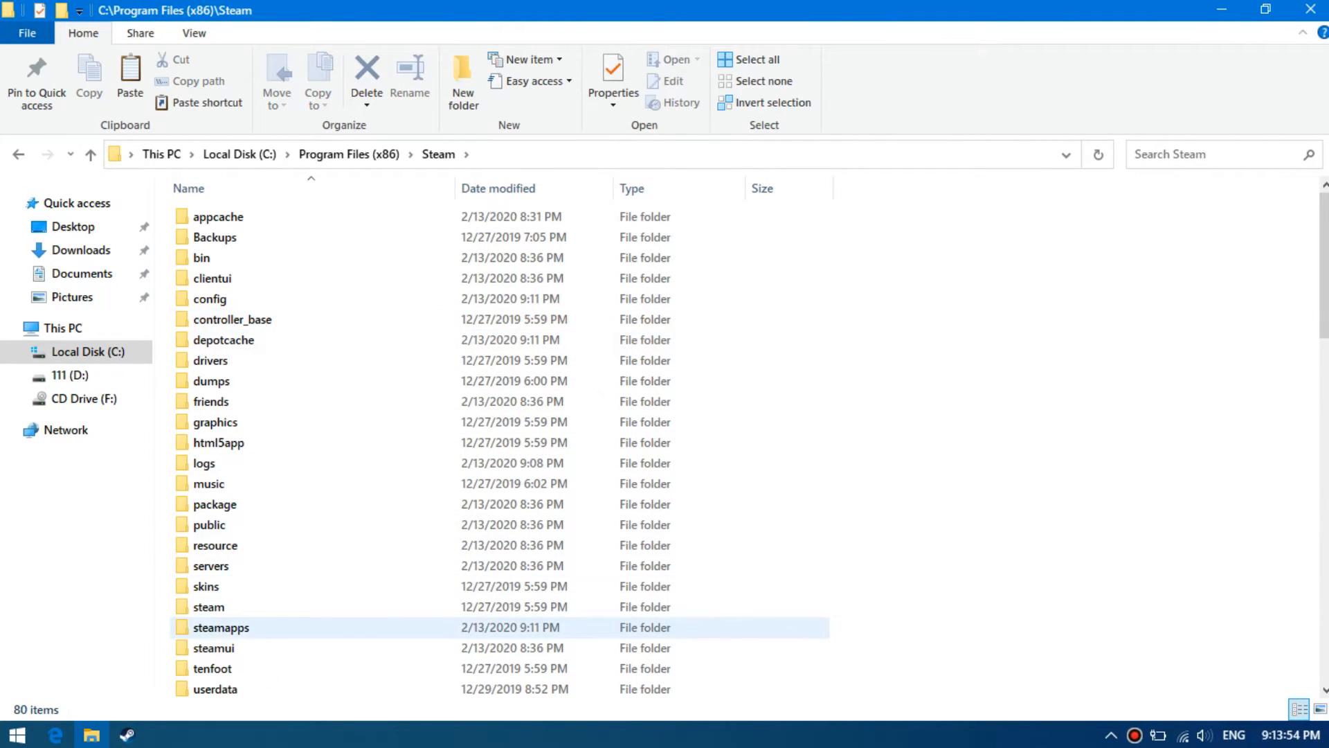
double_click(221, 626)
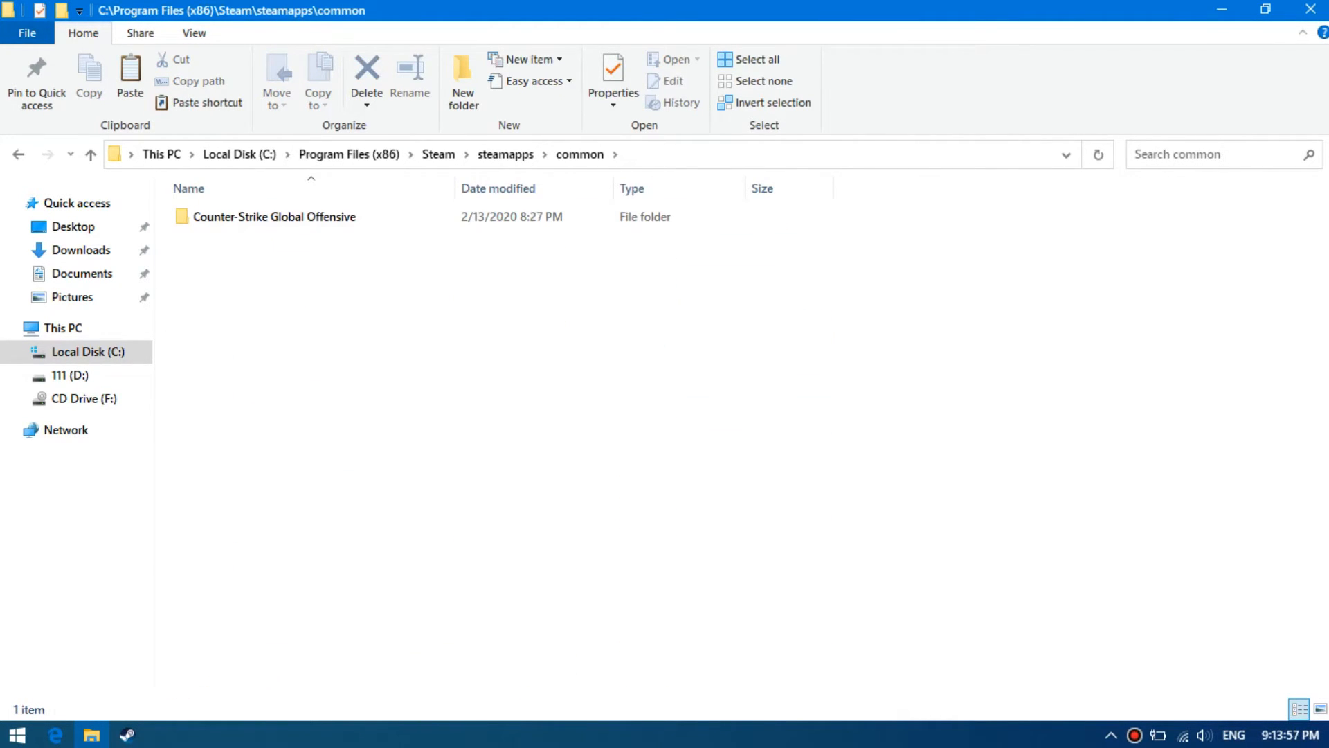
left_click(216, 237)
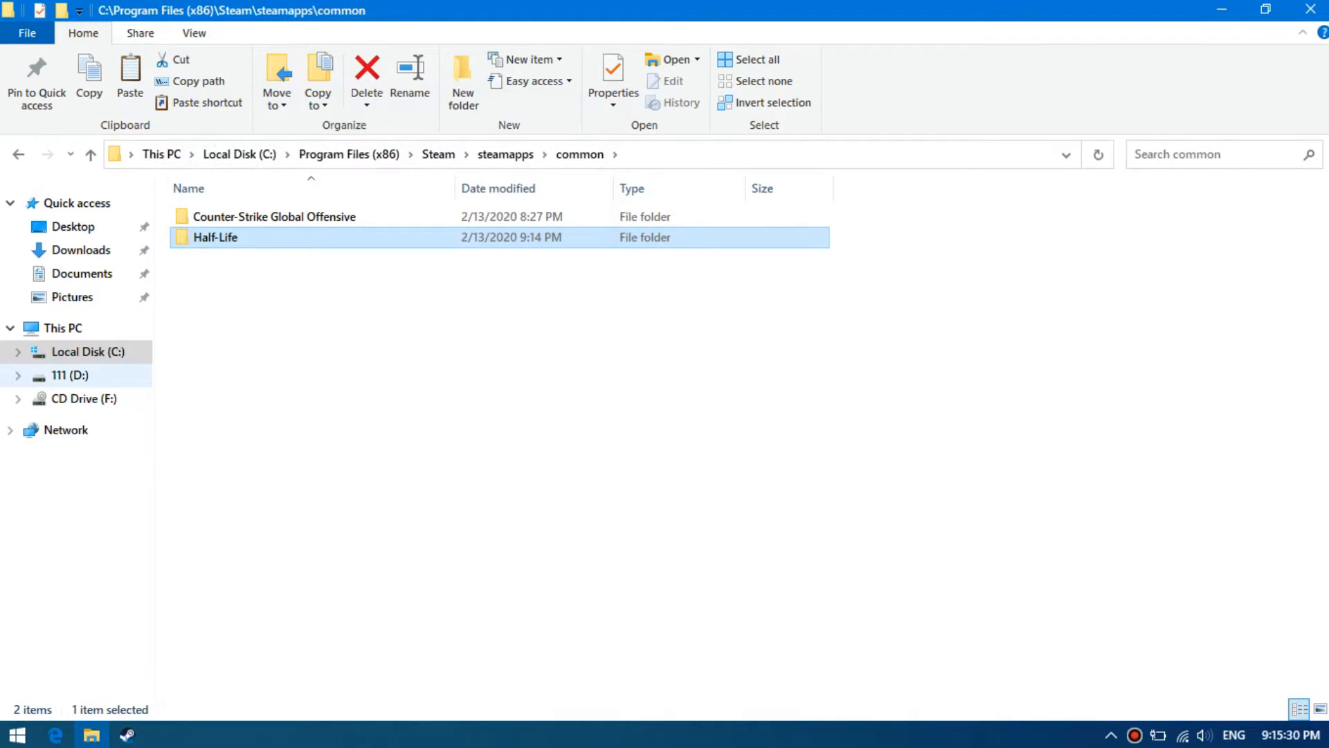
- Place appmanifest_10.acf in steamapps and return to Steam to launch Counter-Strike
left_click(70, 375)
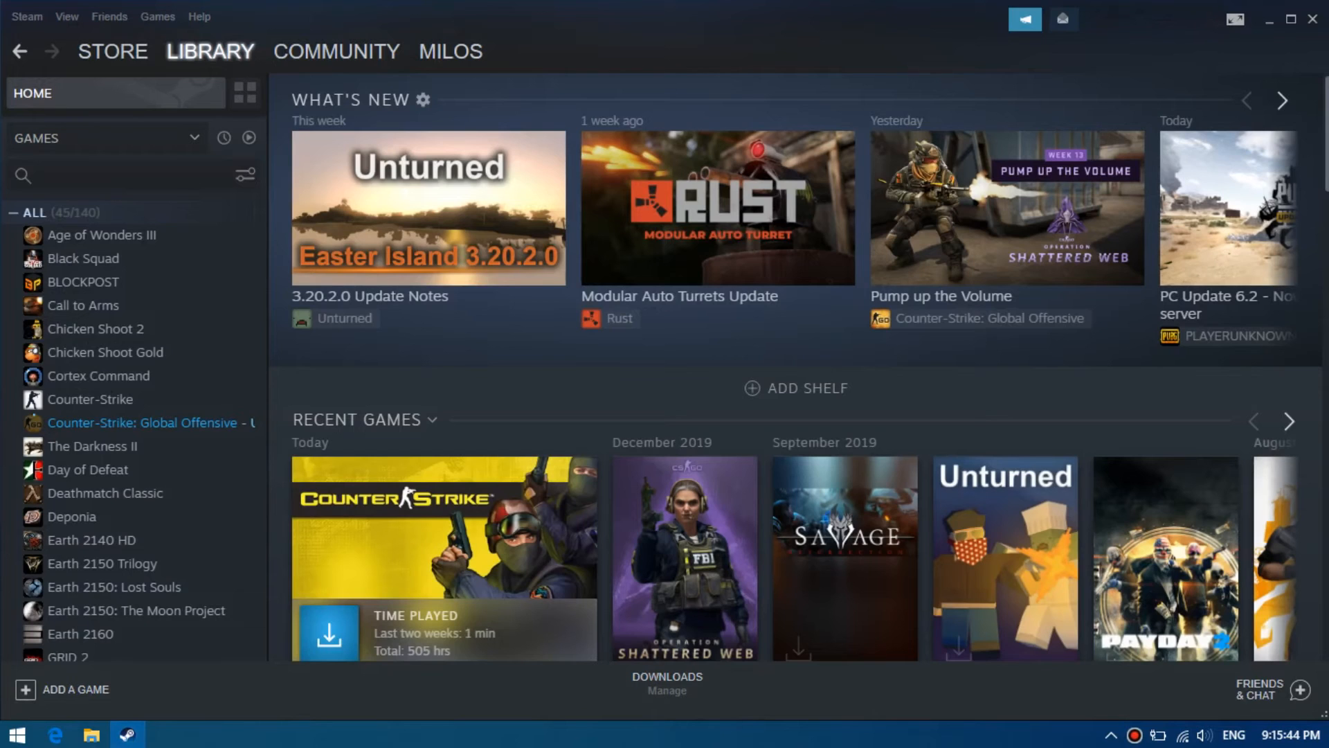
left_click(26, 17)
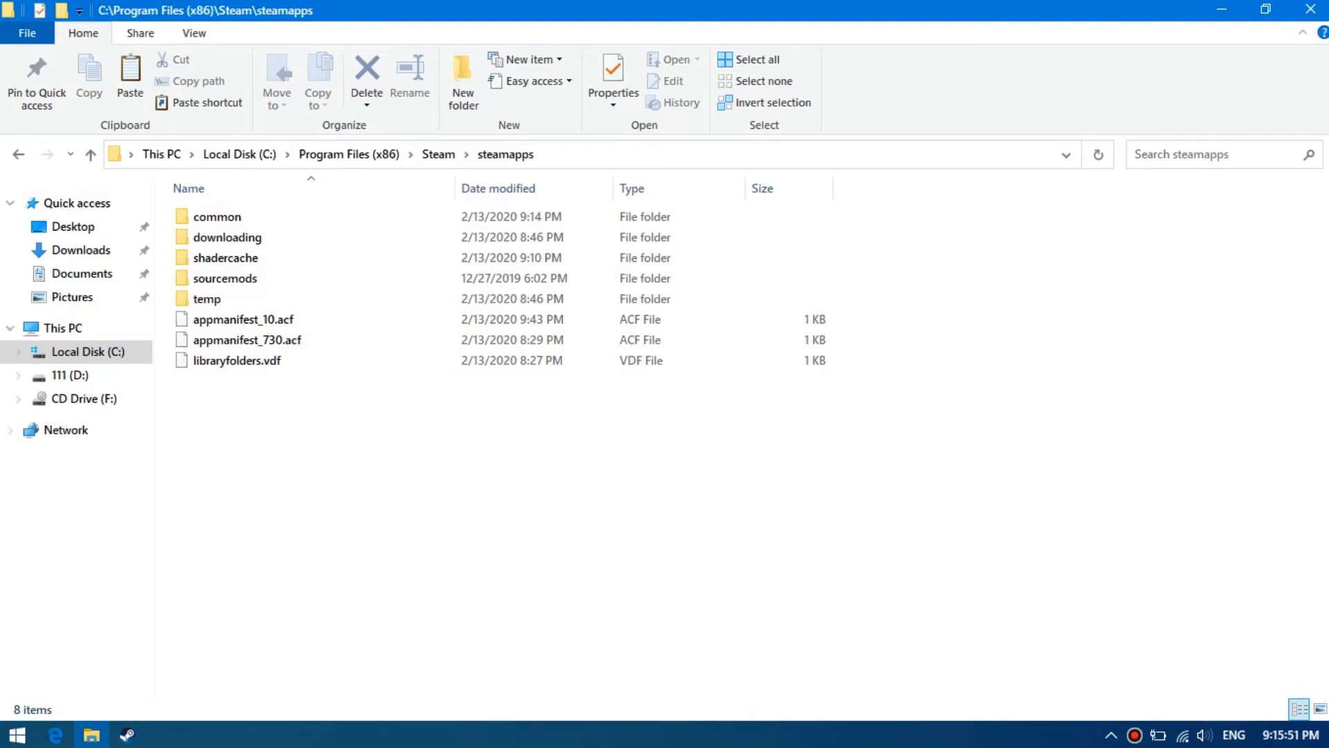
left_click(126, 733)
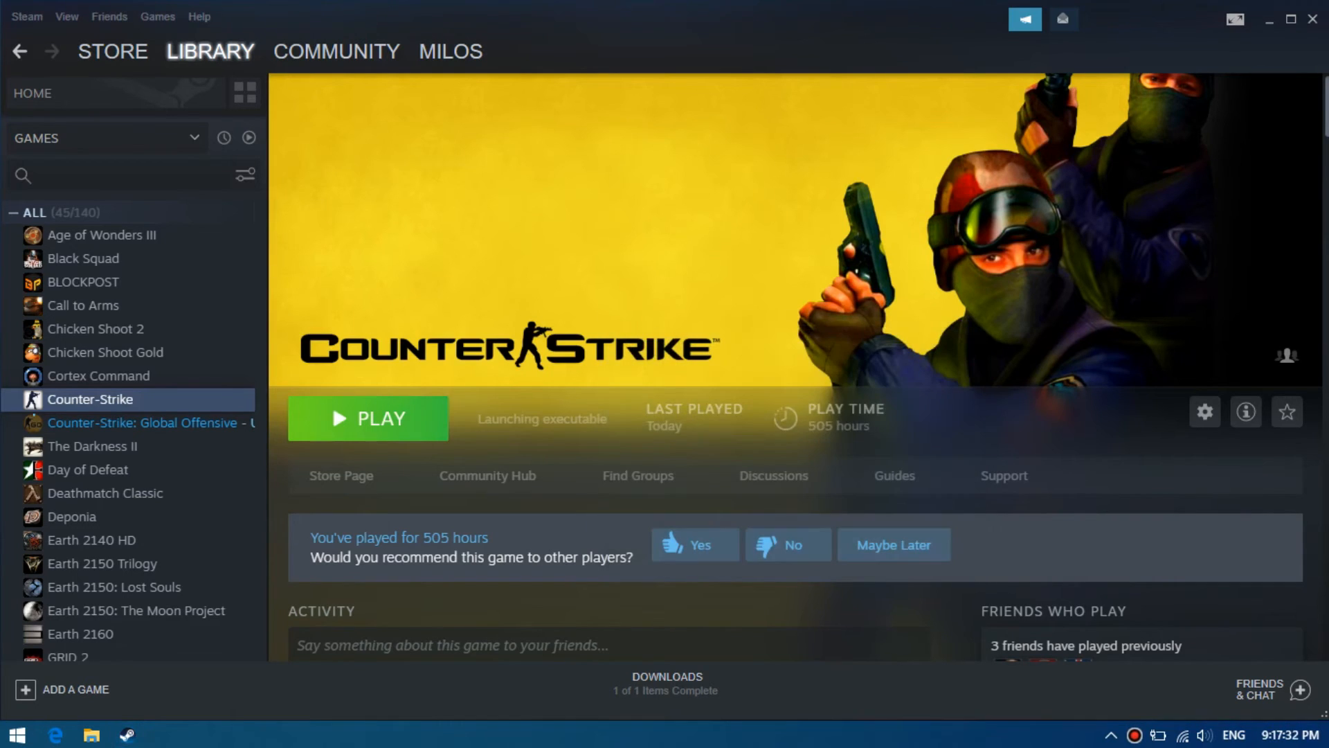
- Play the restored Counter-Strike, then quit it from its main menu
left_click(367, 418)
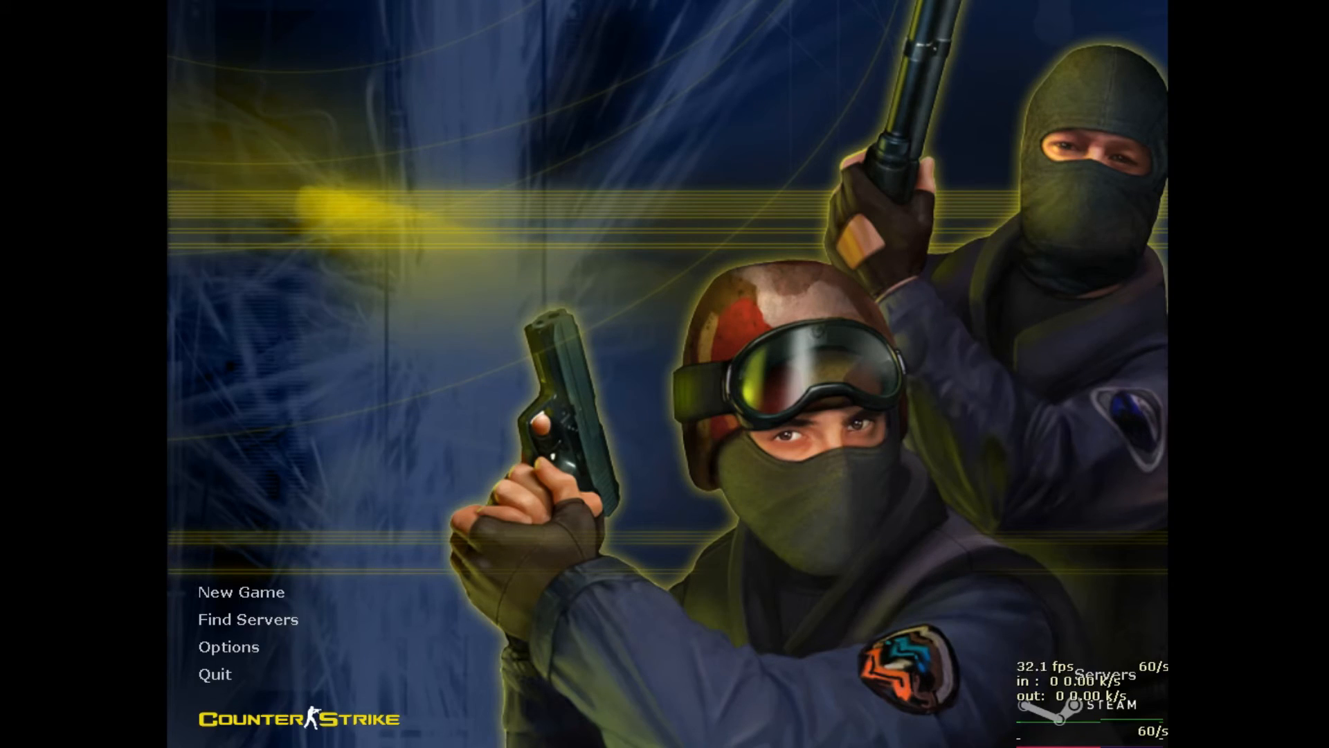
left_click(215, 675)
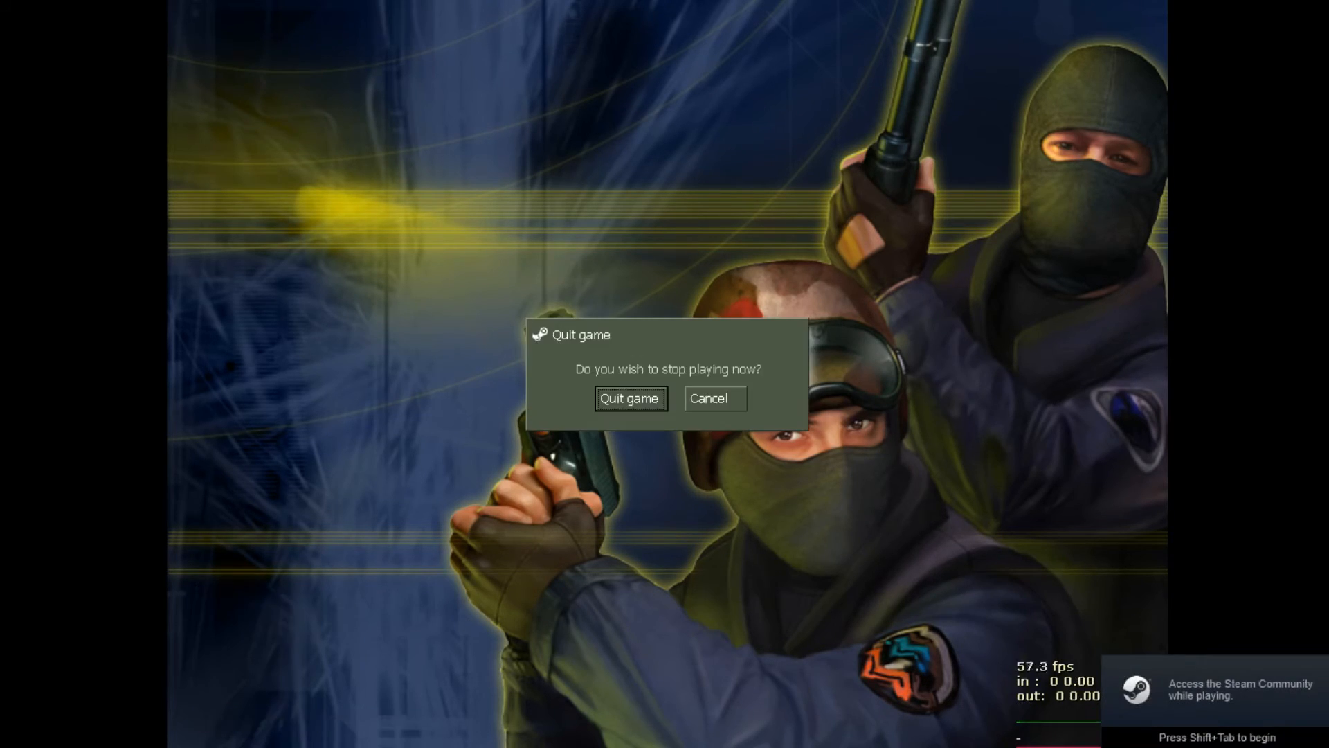
left_click(629, 397)
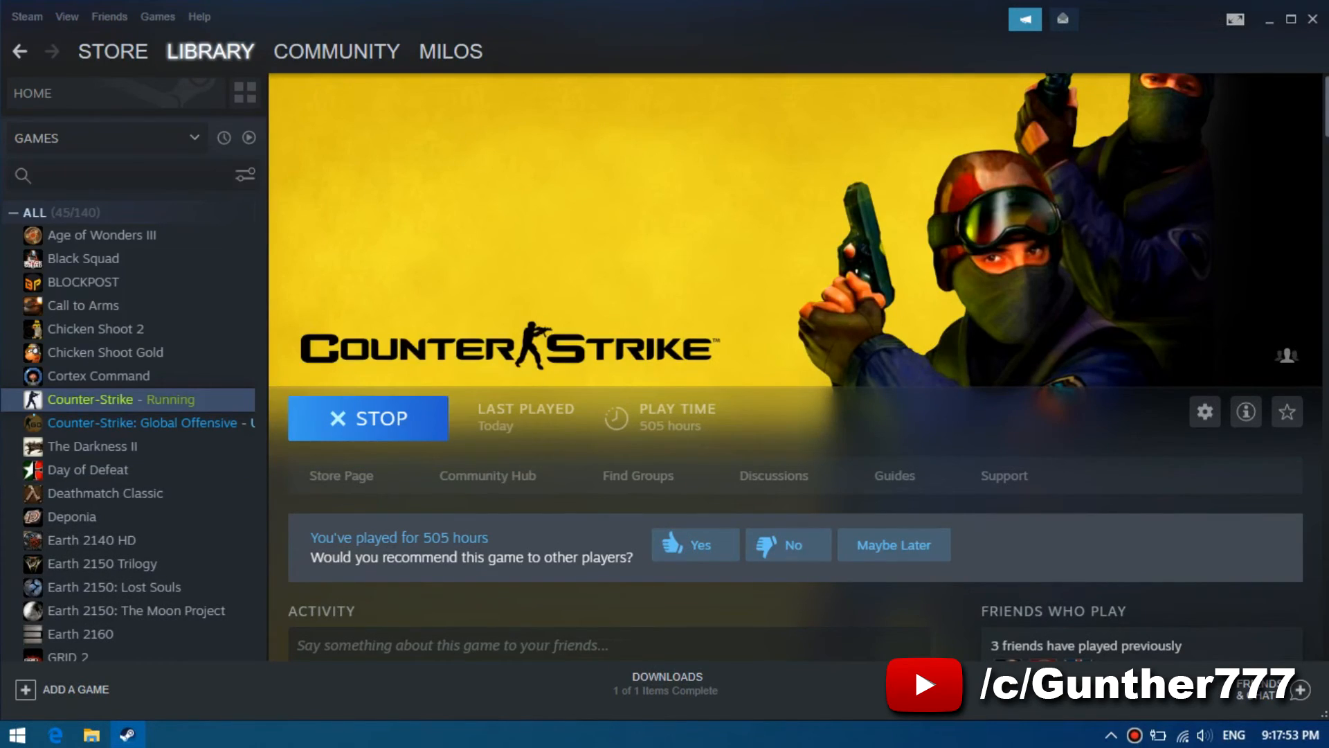